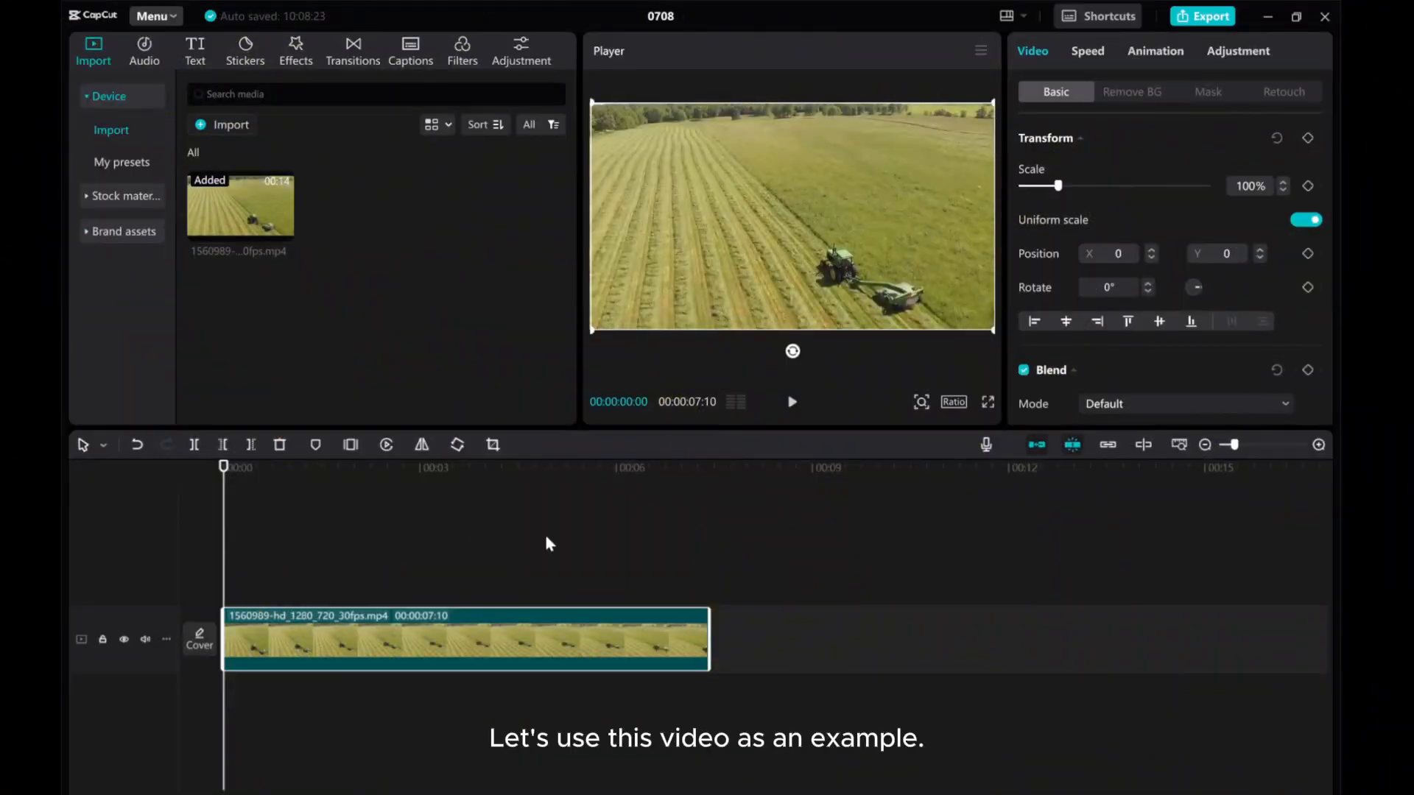
# - Add a Default text layer and stretch it to the farm-field clip's full length
pyautogui.click(791, 401)
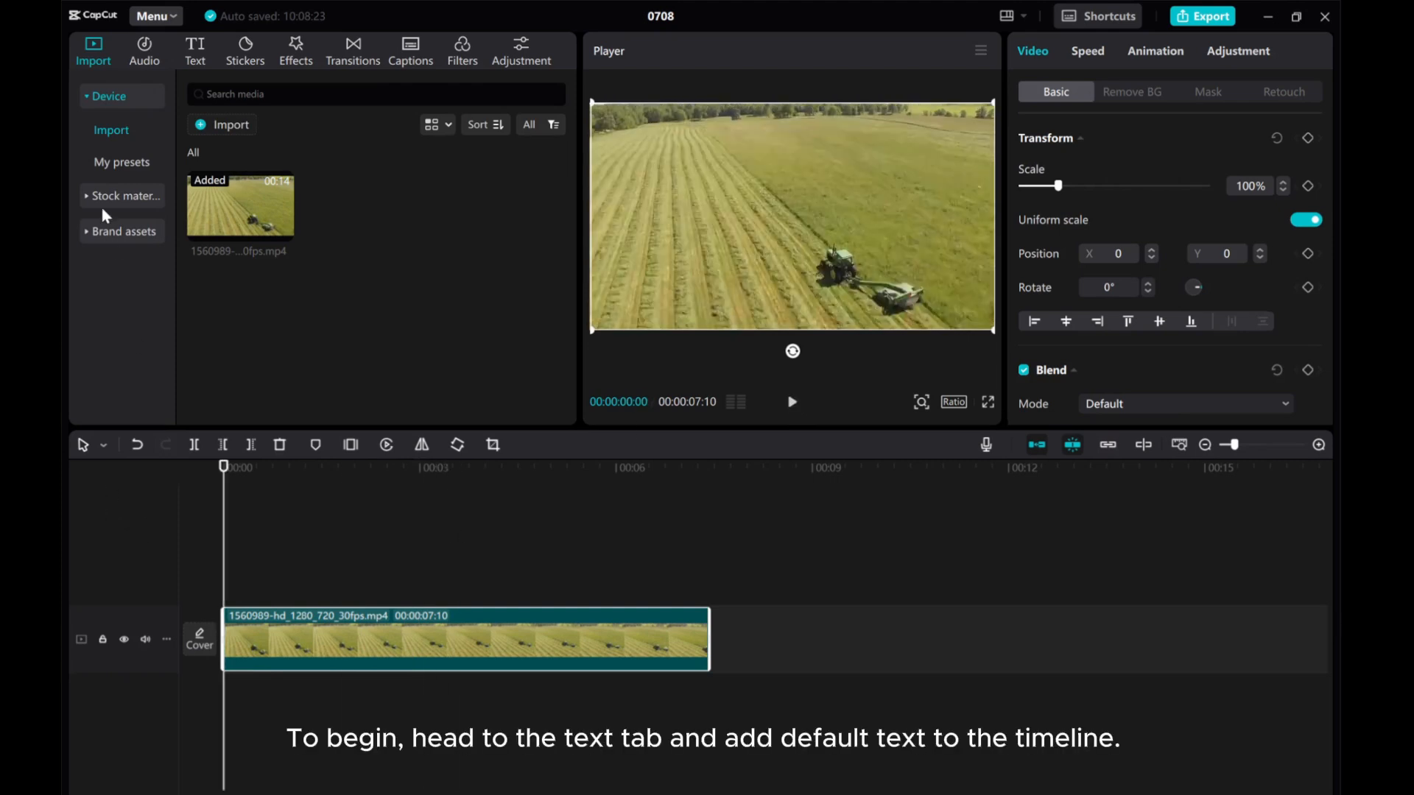
pyautogui.click(195, 52)
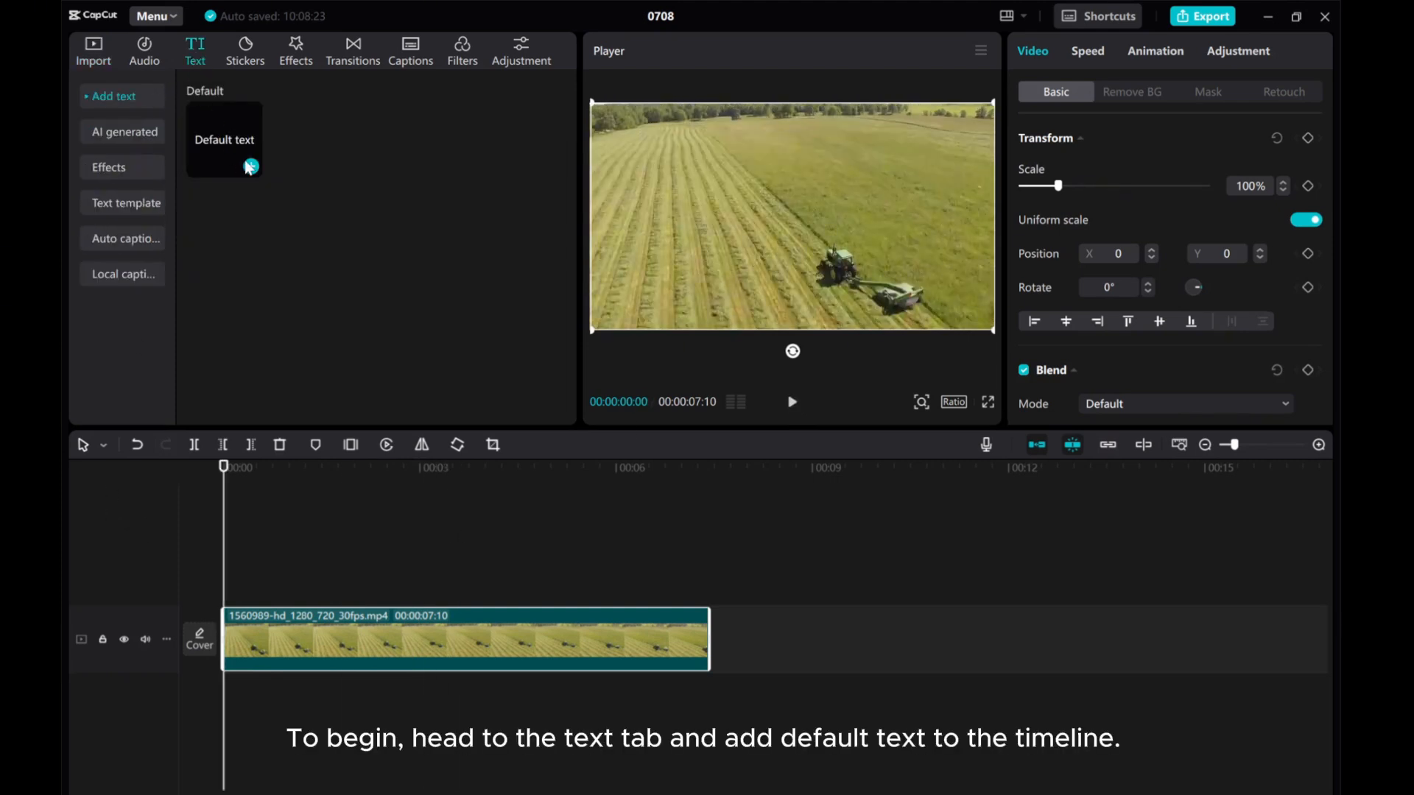
pyautogui.click(250, 166)
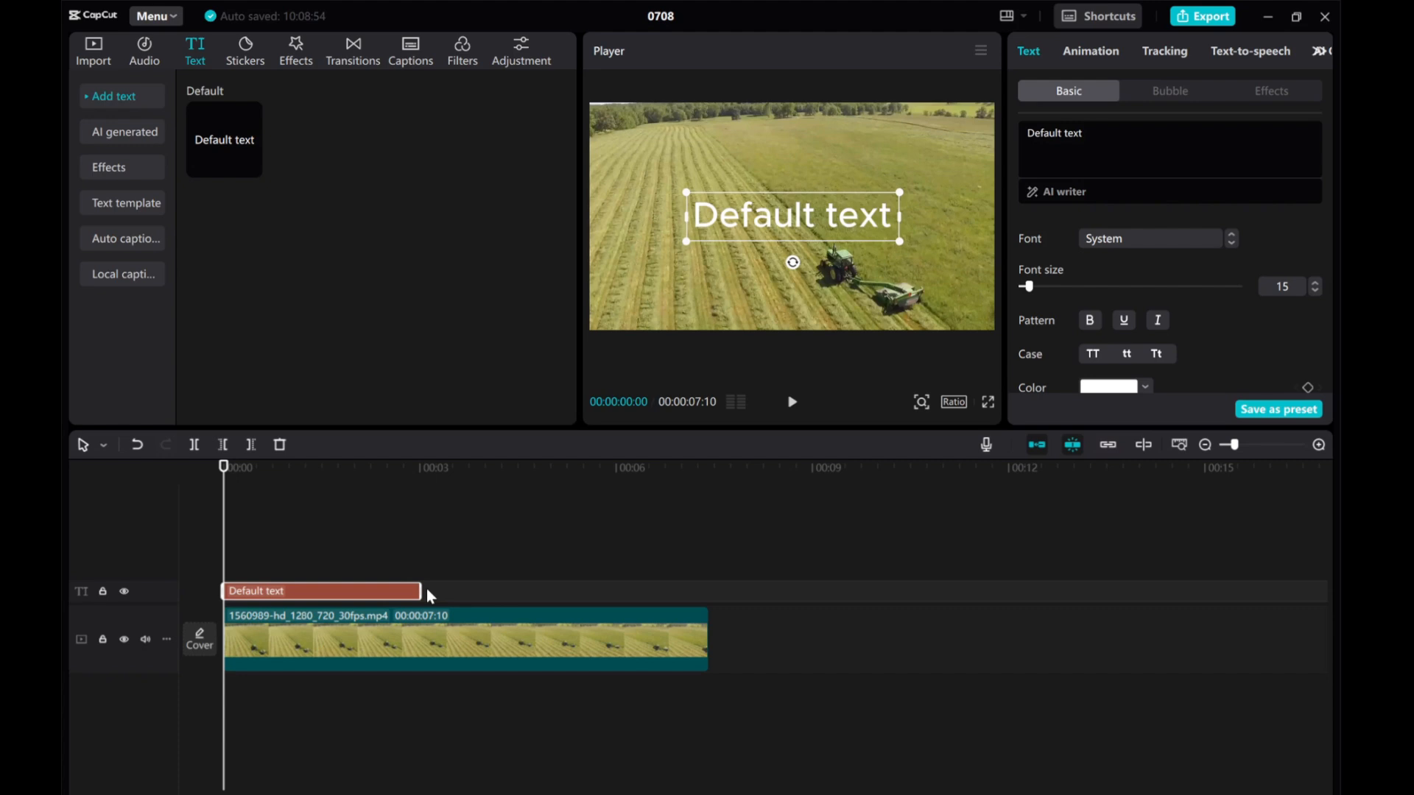
pyautogui.moveTo(421, 590); pyautogui.dragTo(708, 590)
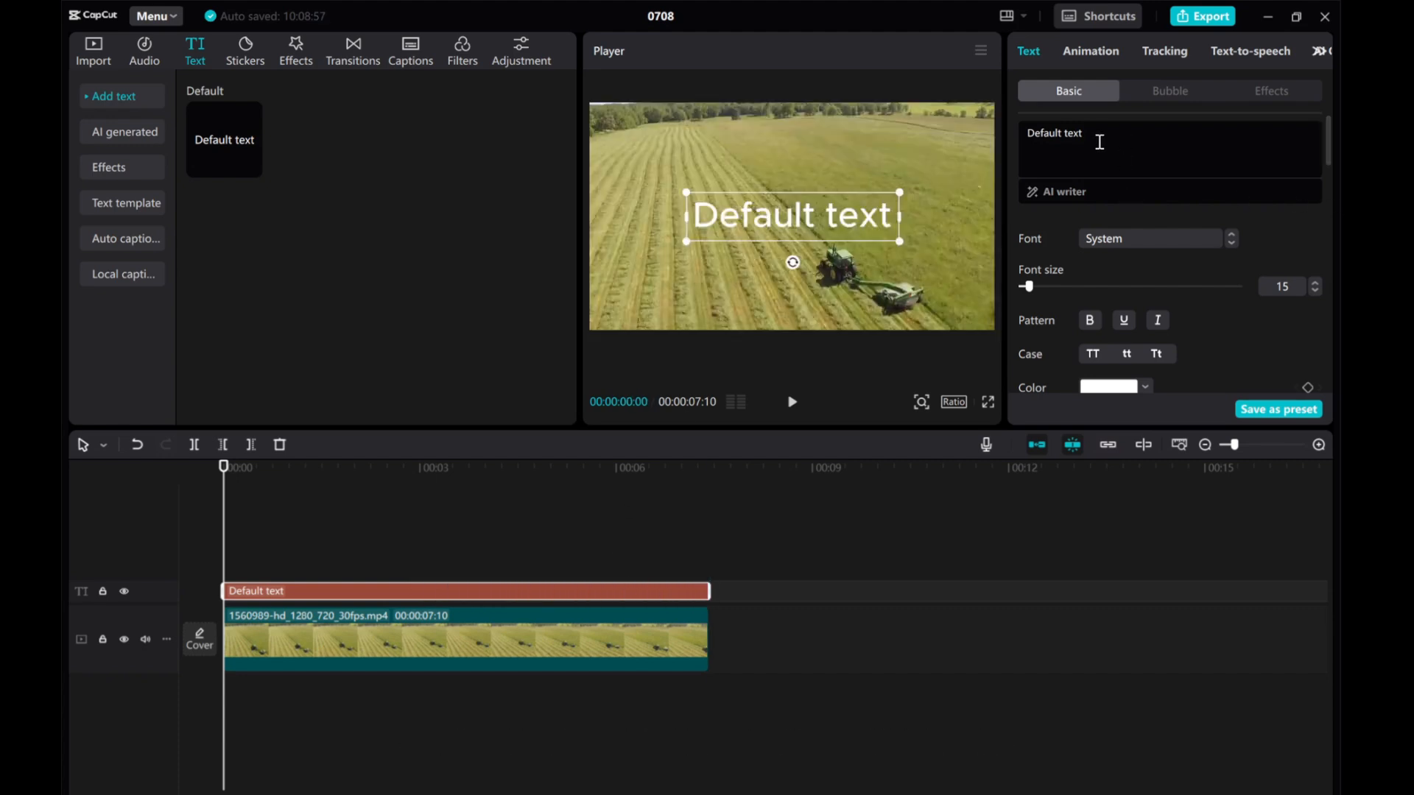
# - Change the text to 'transparent' in Bevan, all capitals, with font size raised to about 26
pyautogui.rightClick(1098, 142)
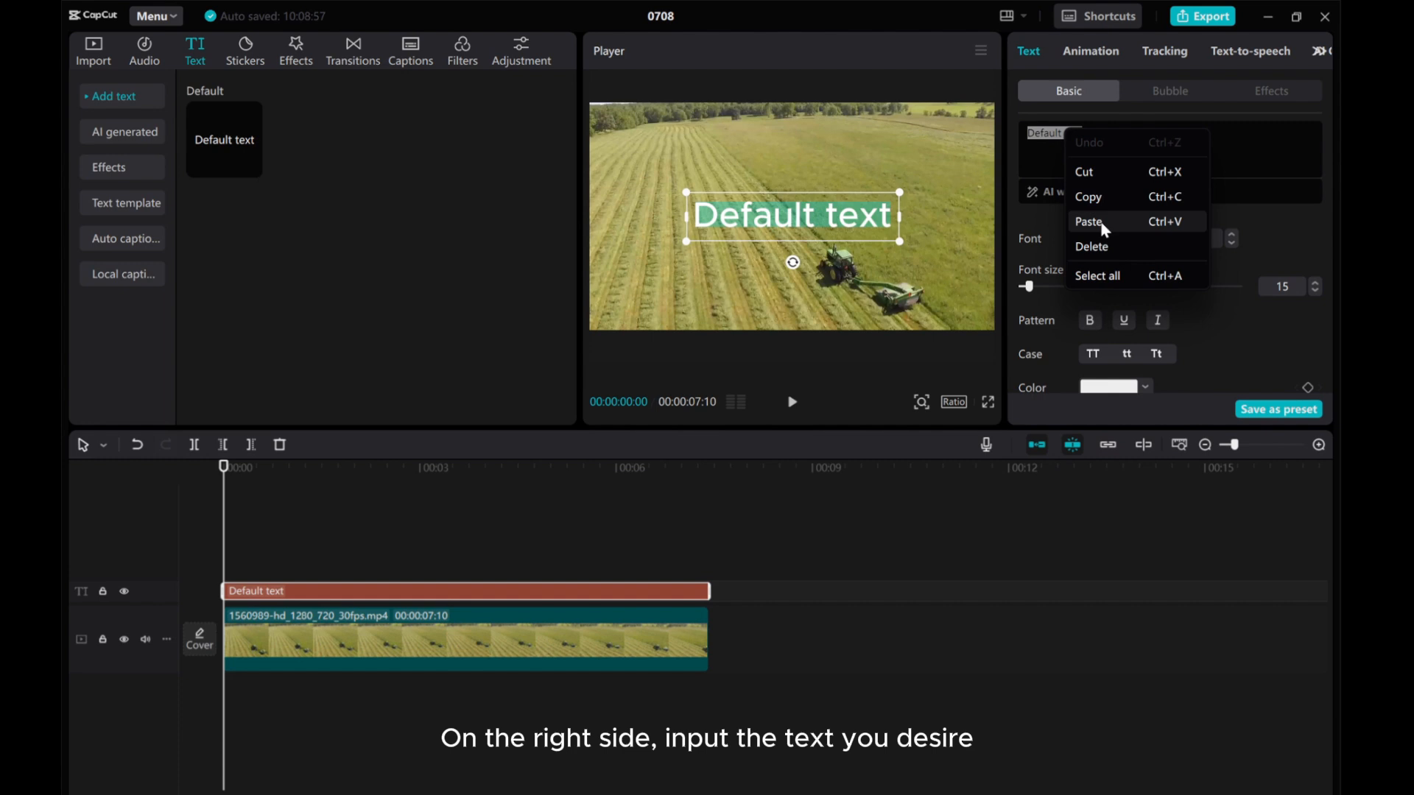
pyautogui.write('transparent')
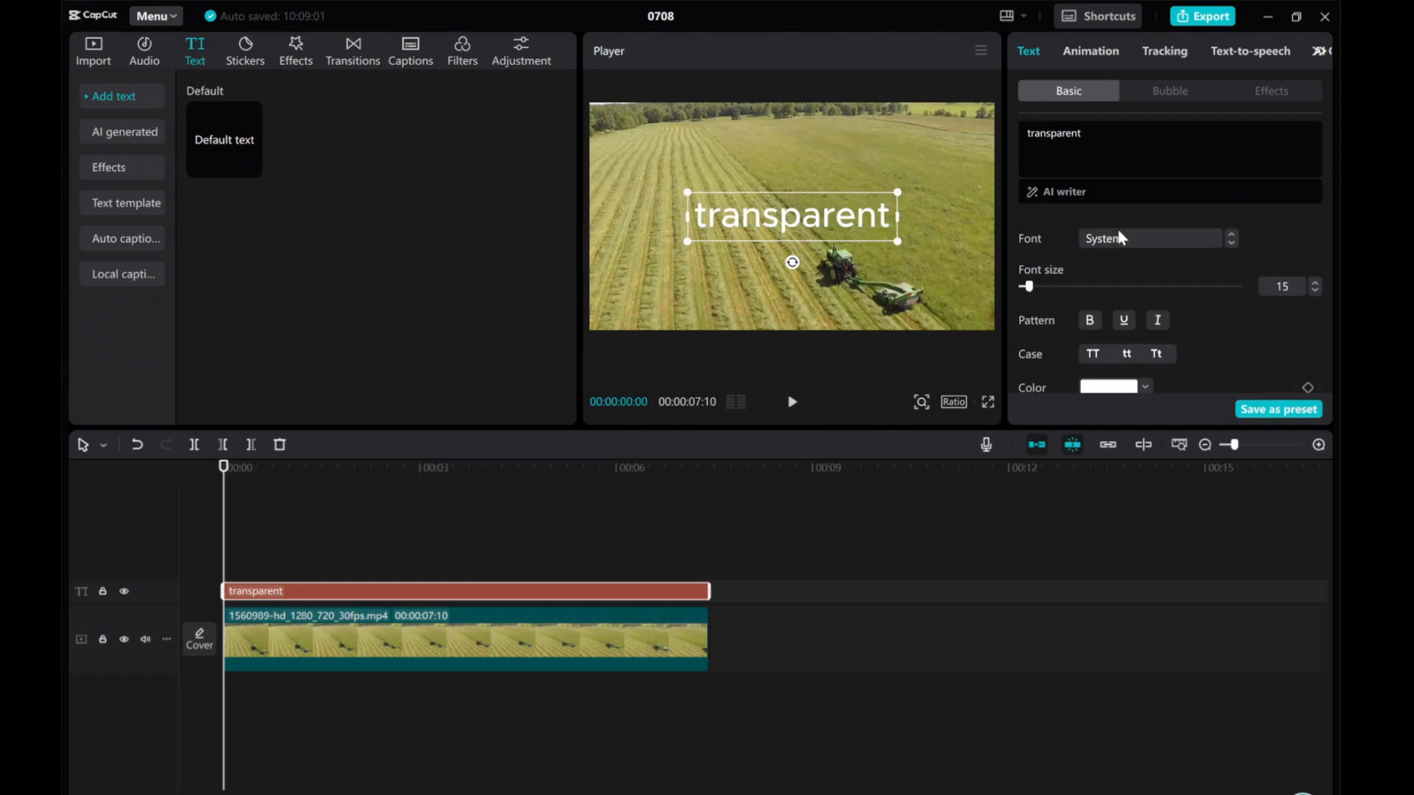
pyautogui.click(1150, 238)
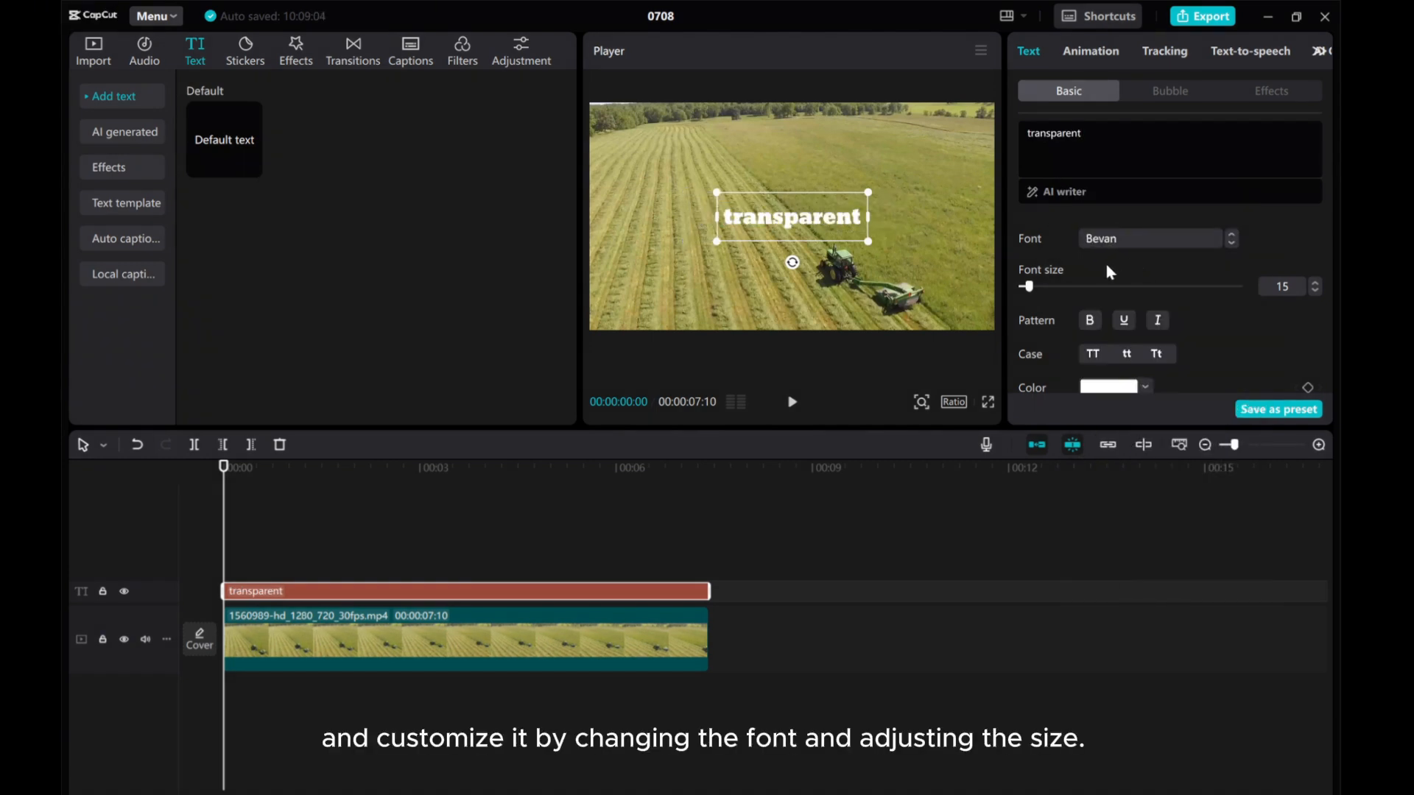
pyautogui.click(1091, 353)
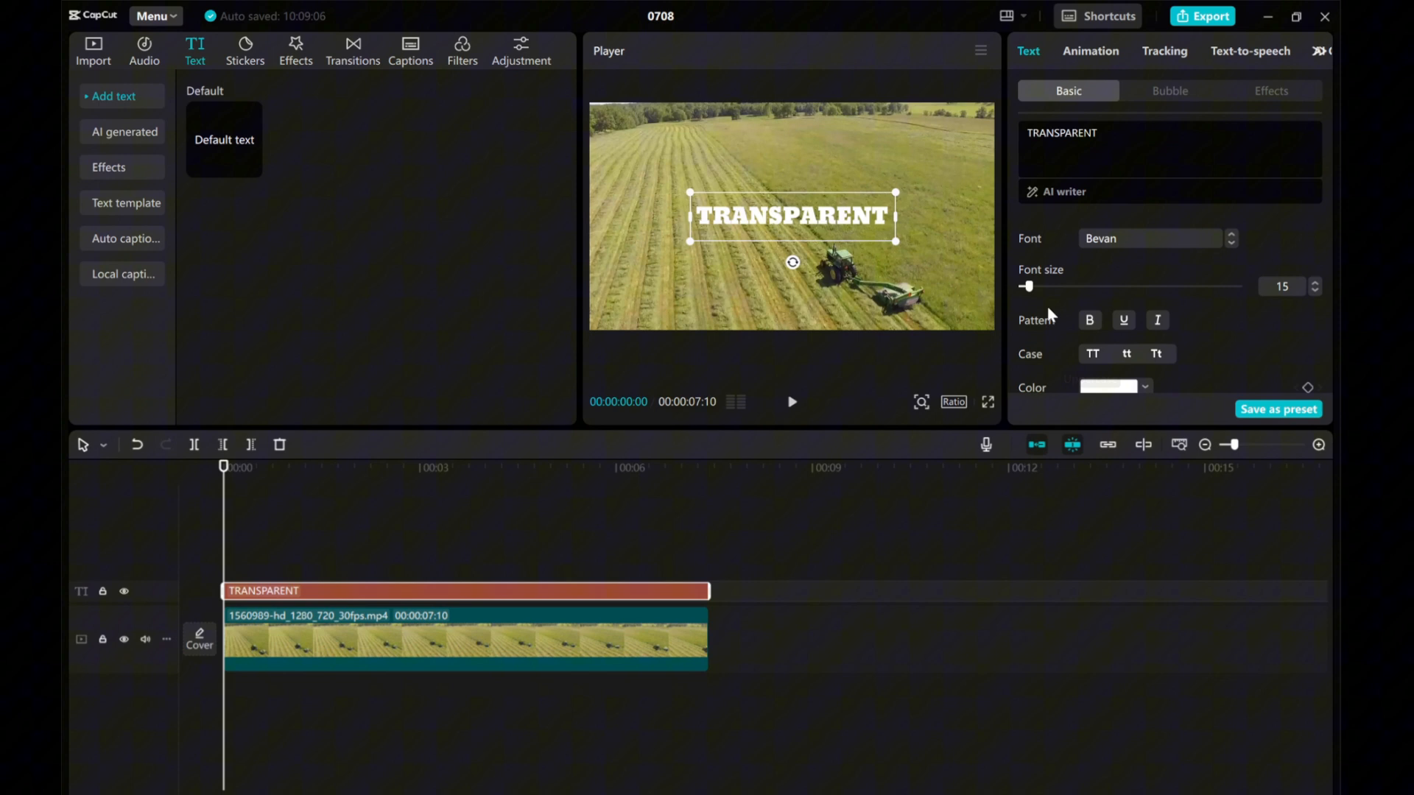
pyautogui.moveTo(1026, 286); pyautogui.dragTo(1036, 285)
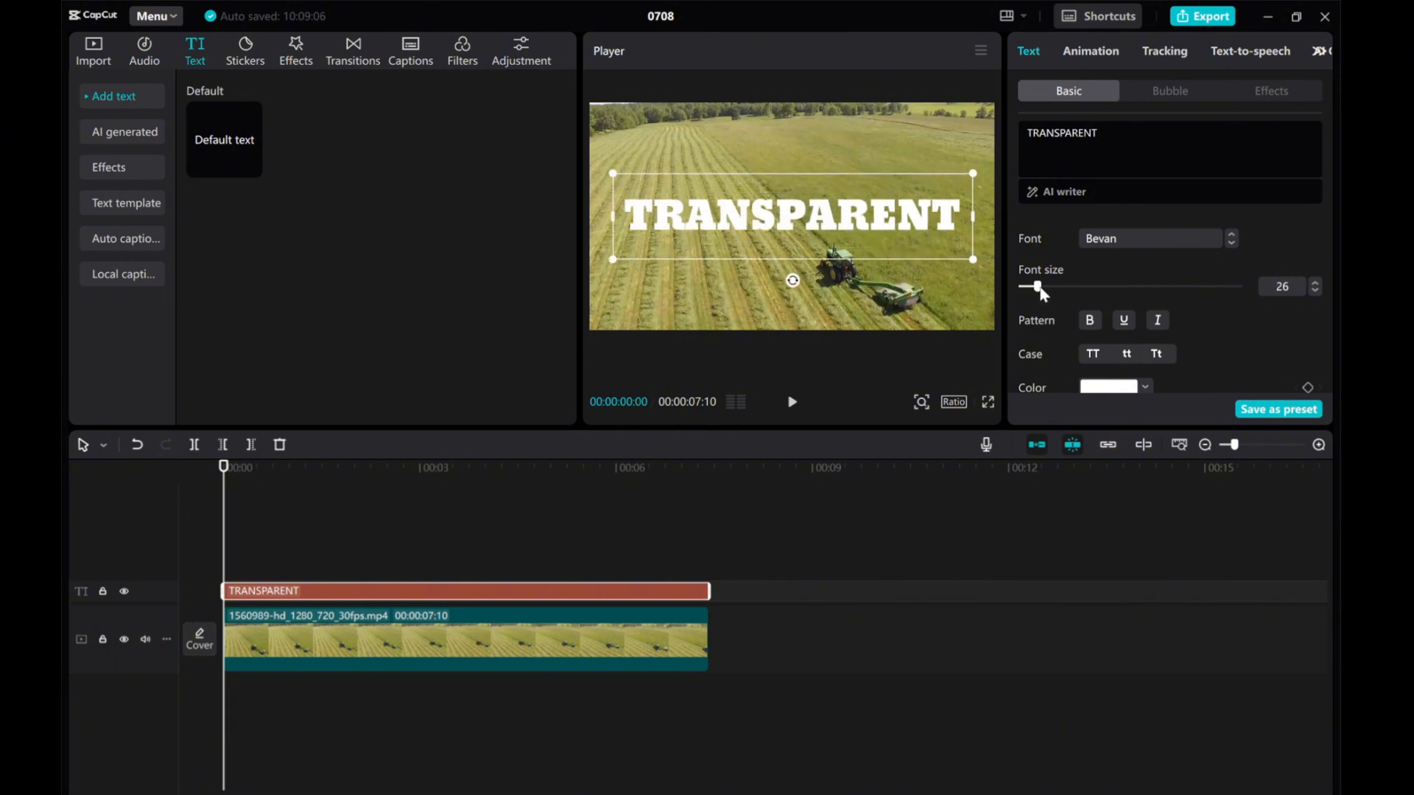
pyautogui.moveTo(1035, 286); pyautogui.dragTo(1041, 286)
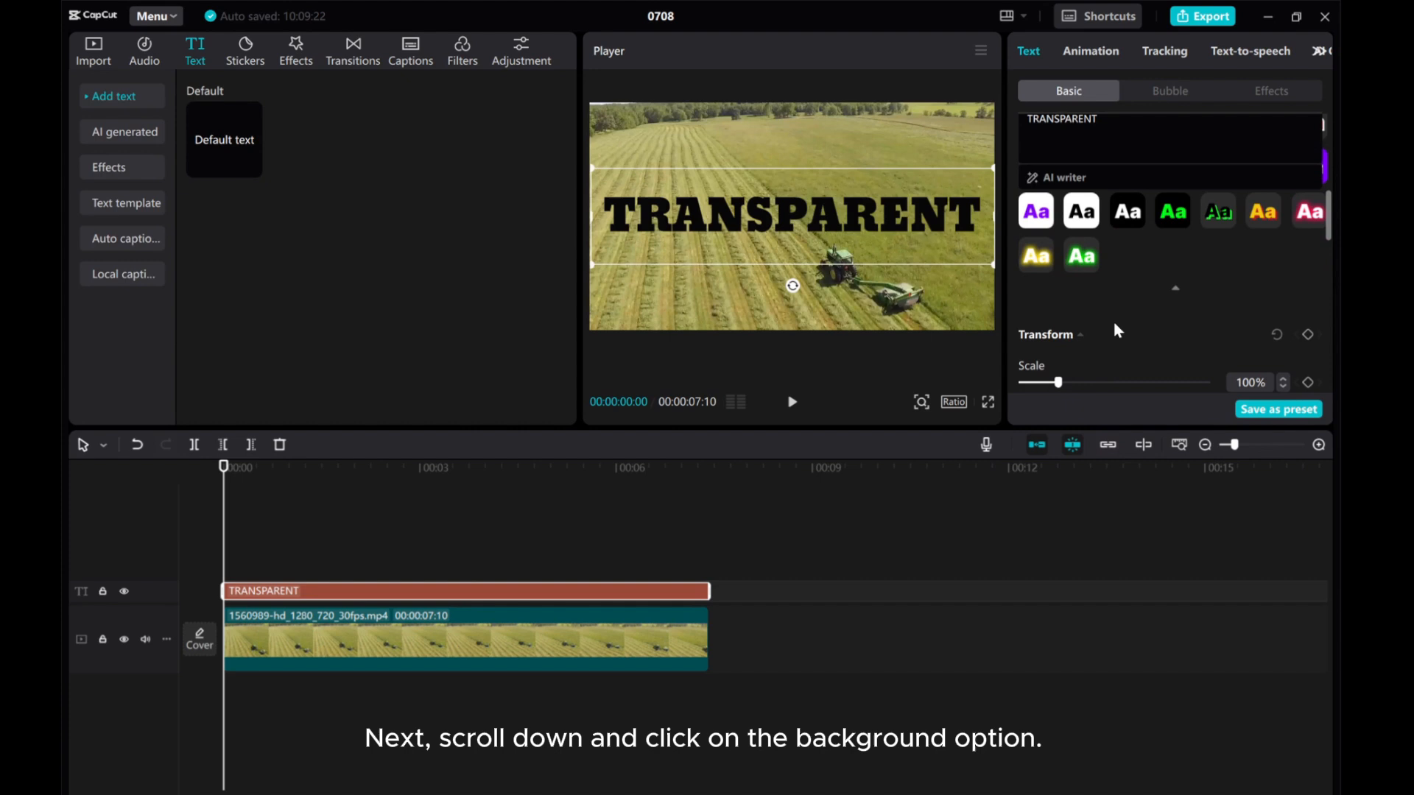
# - Enable a white text background and reduce its height to 0%
pyautogui.scroll(-3)
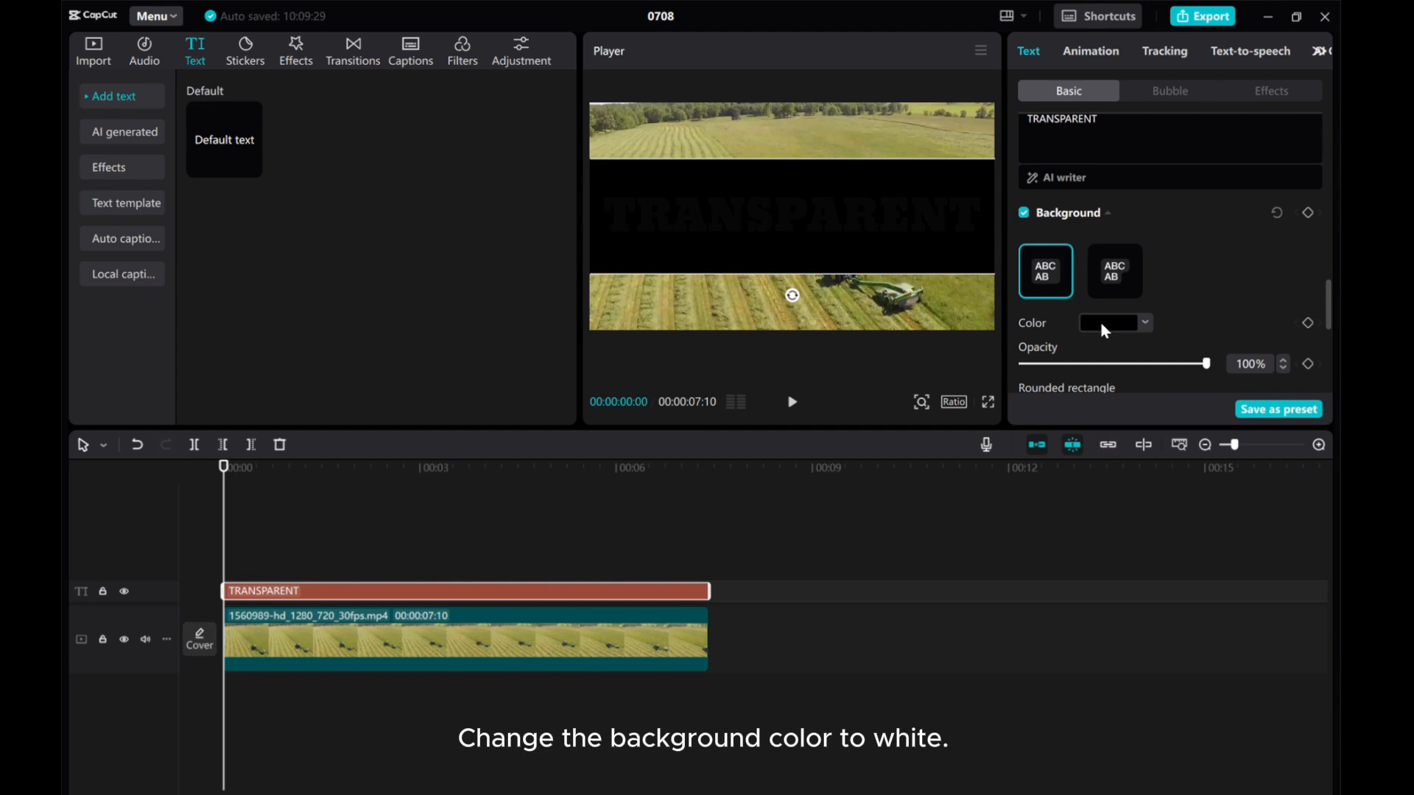
pyautogui.click(1109, 323)
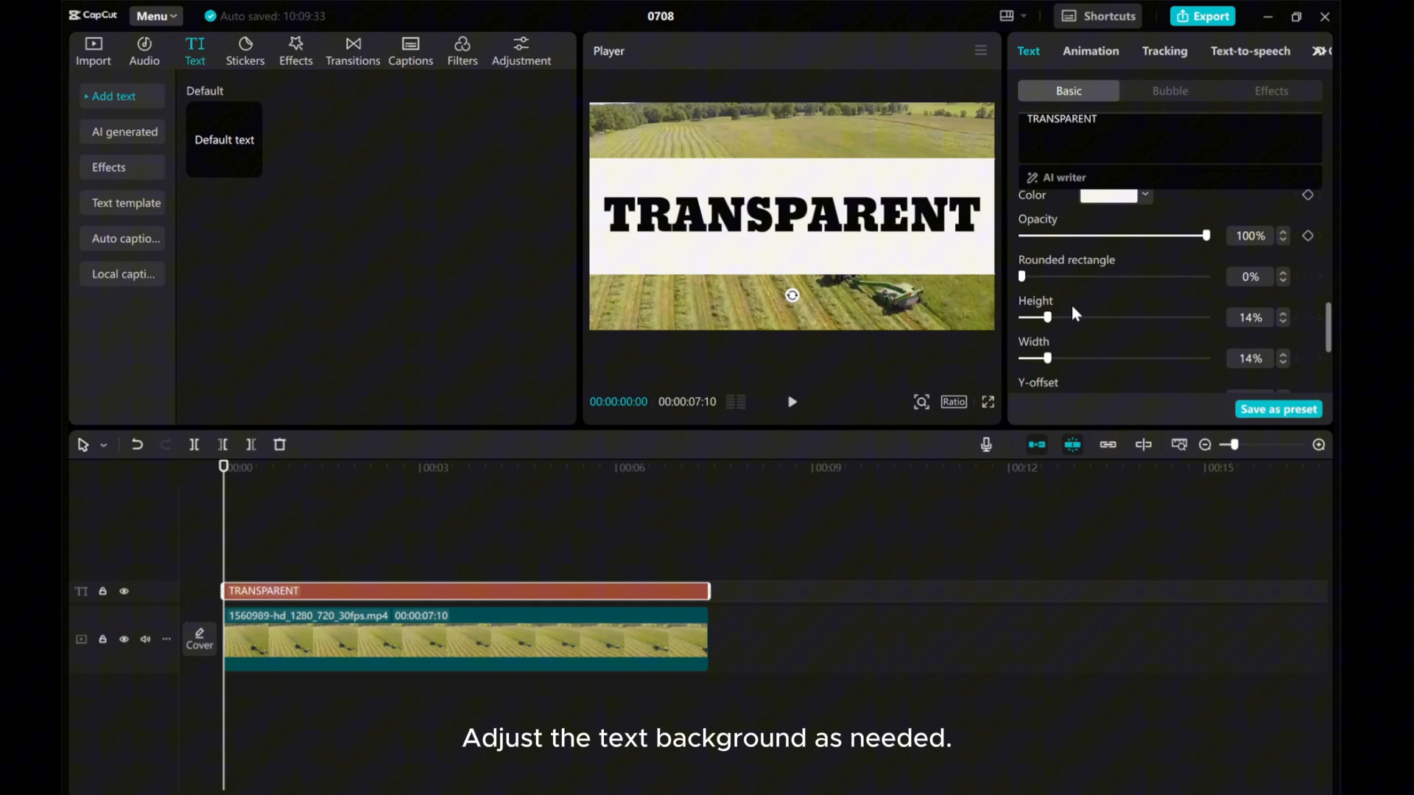
pyautogui.moveTo(1047, 317); pyautogui.dragTo(1031, 317)
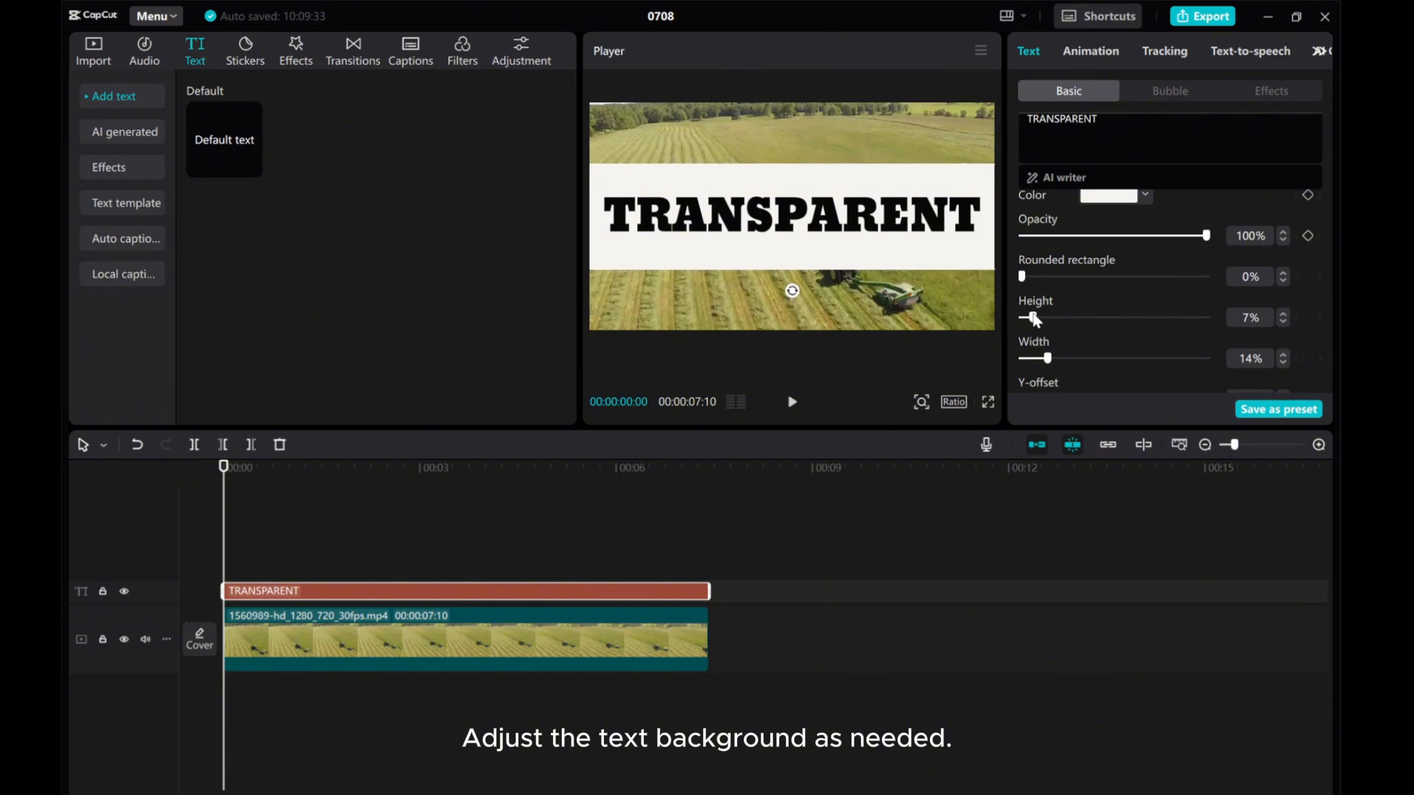
pyautogui.moveTo(1033, 318); pyautogui.dragTo(1021, 318)
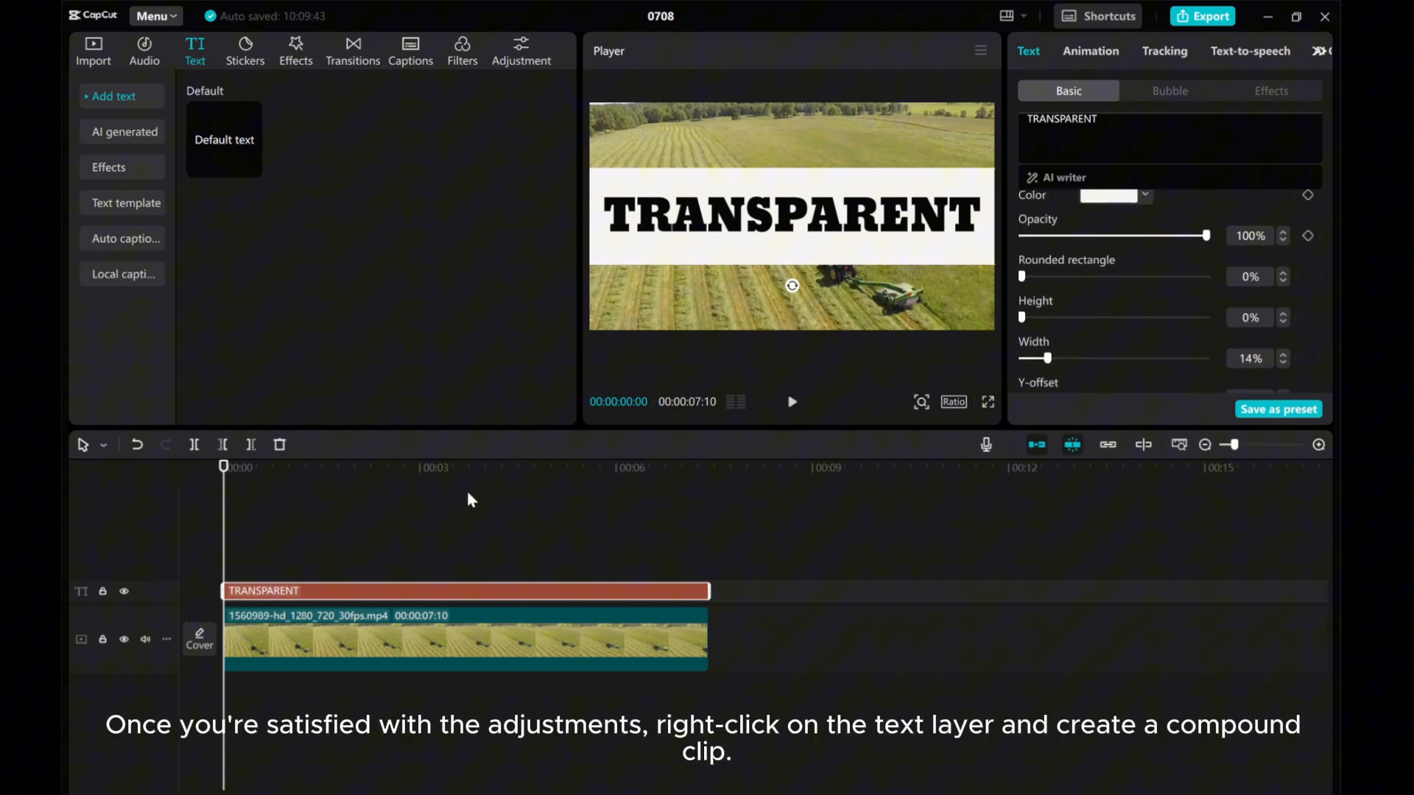
# - Convert the TRANSPARENT text clip on the timeline into a compound clip
pyautogui.rightClick(325, 591)
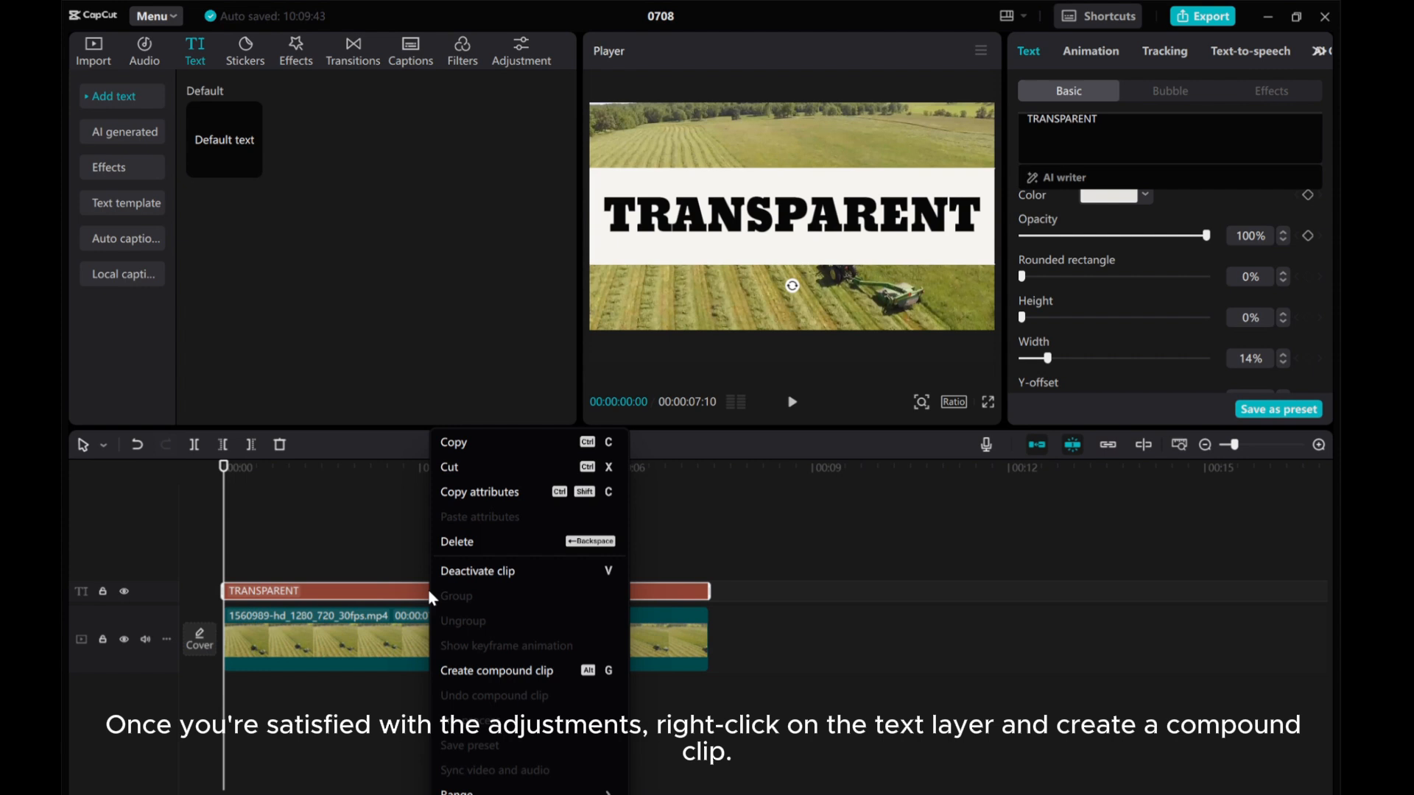
pyautogui.click(495, 670)
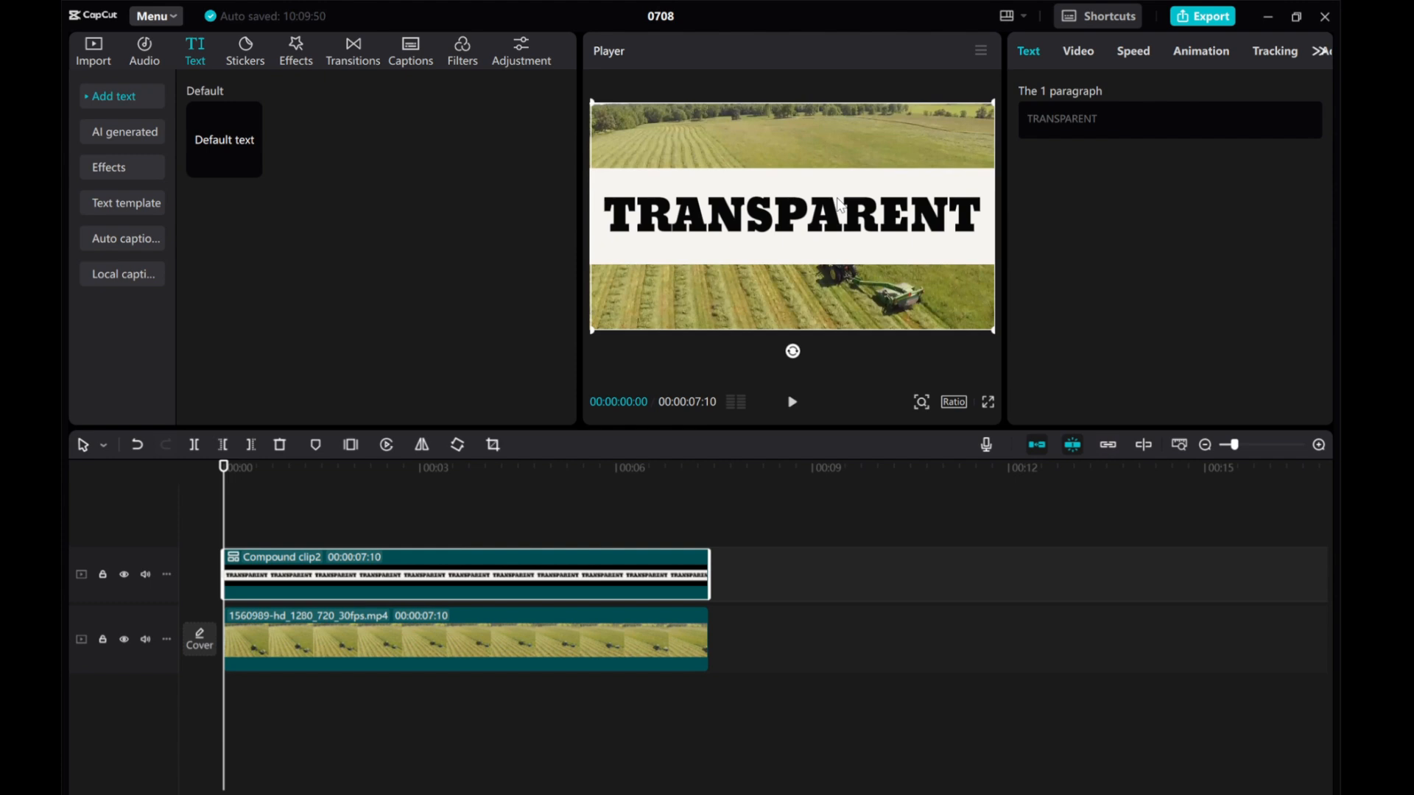
# - Try Brighten, Screen, Overlay, Color burn and Color dodge blend modes, settling on Brighten
pyautogui.click(1076, 51)
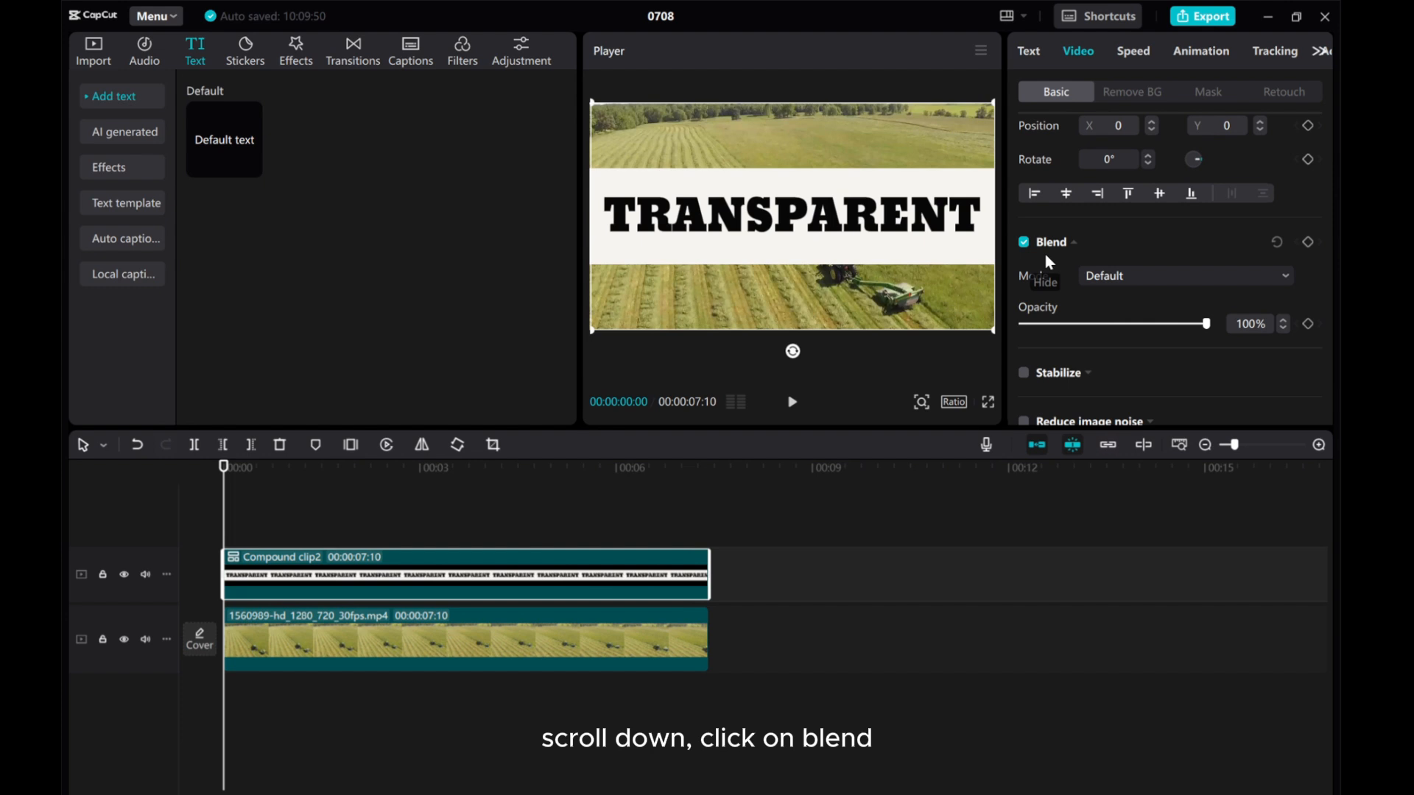
pyautogui.click(1184, 276)
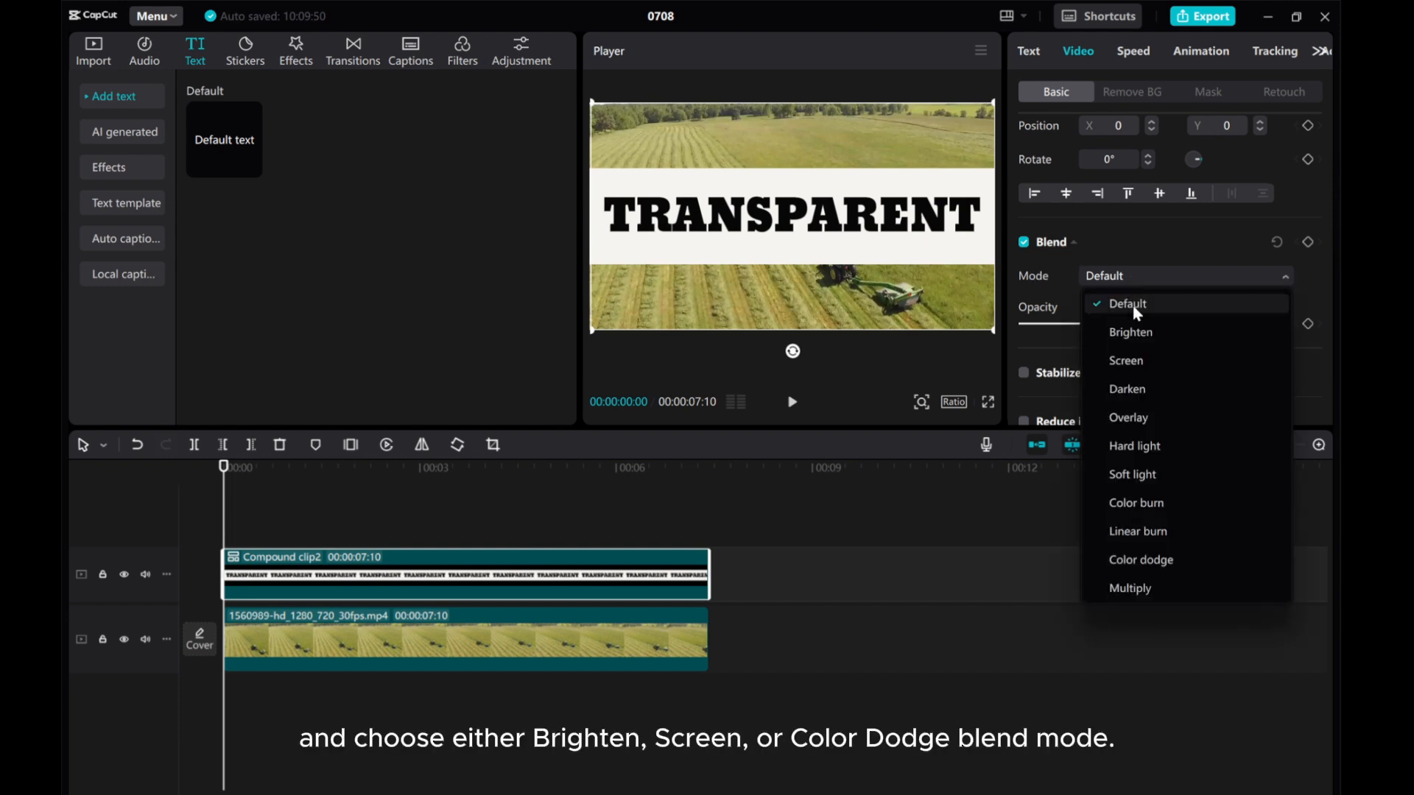
pyautogui.click(1128, 333)
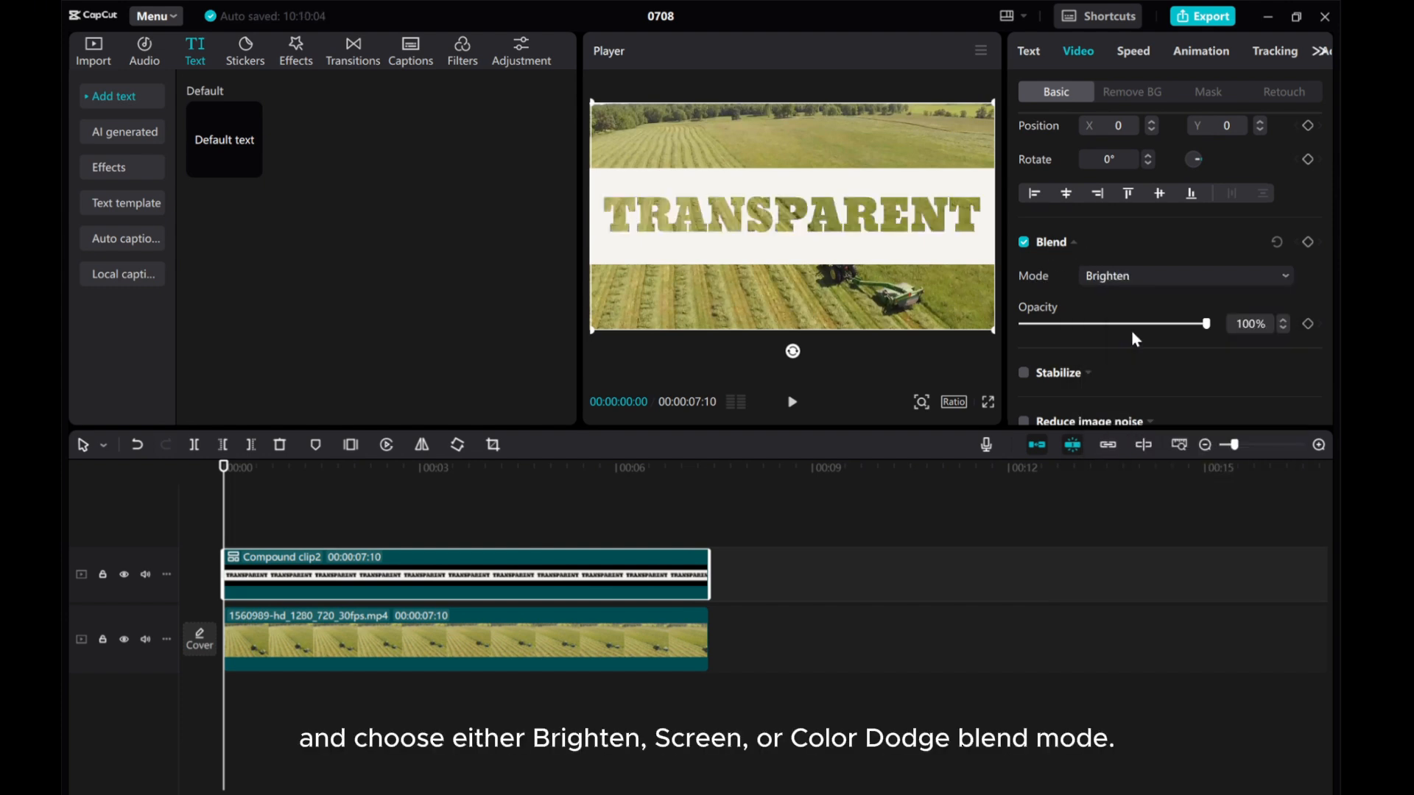
pyautogui.click(1184, 276)
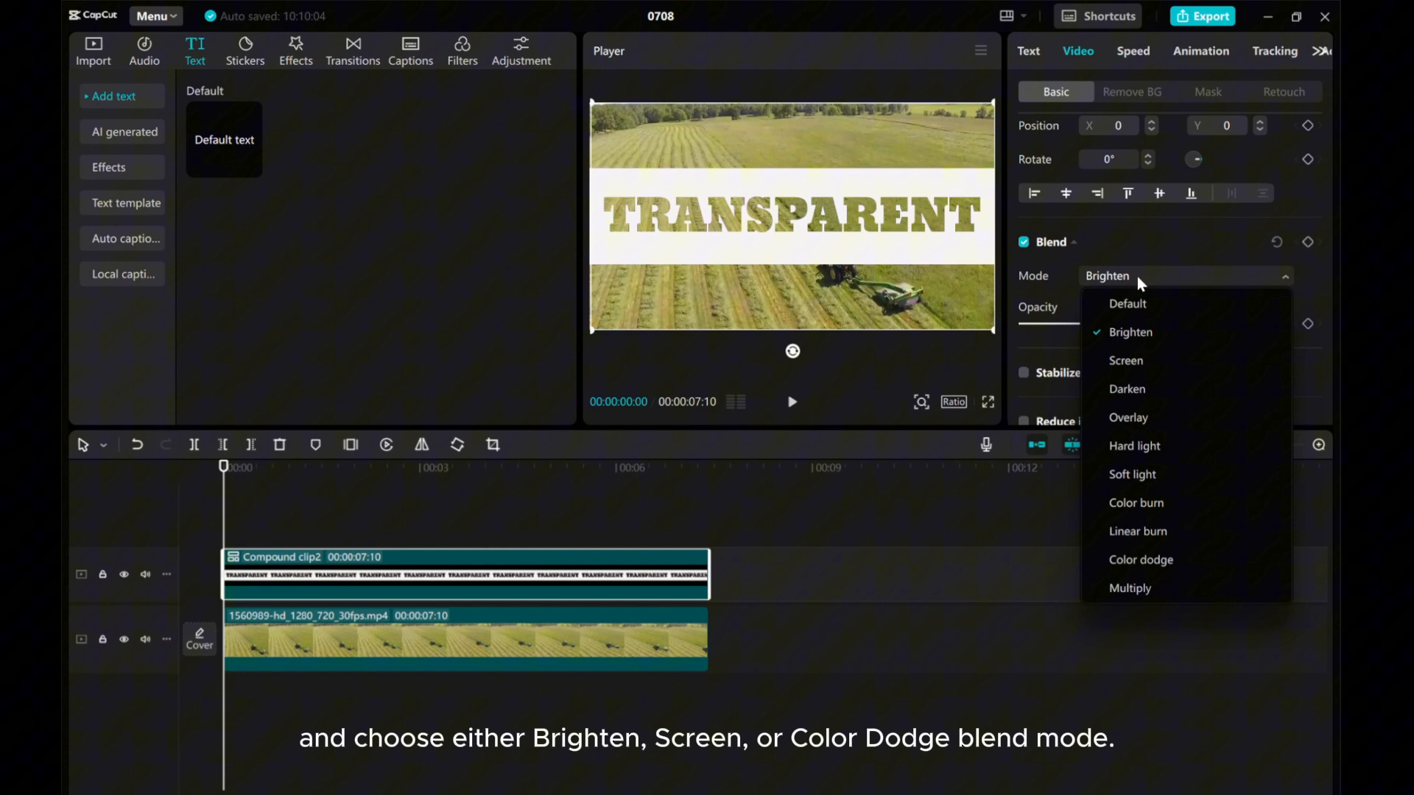
pyautogui.click(1125, 361)
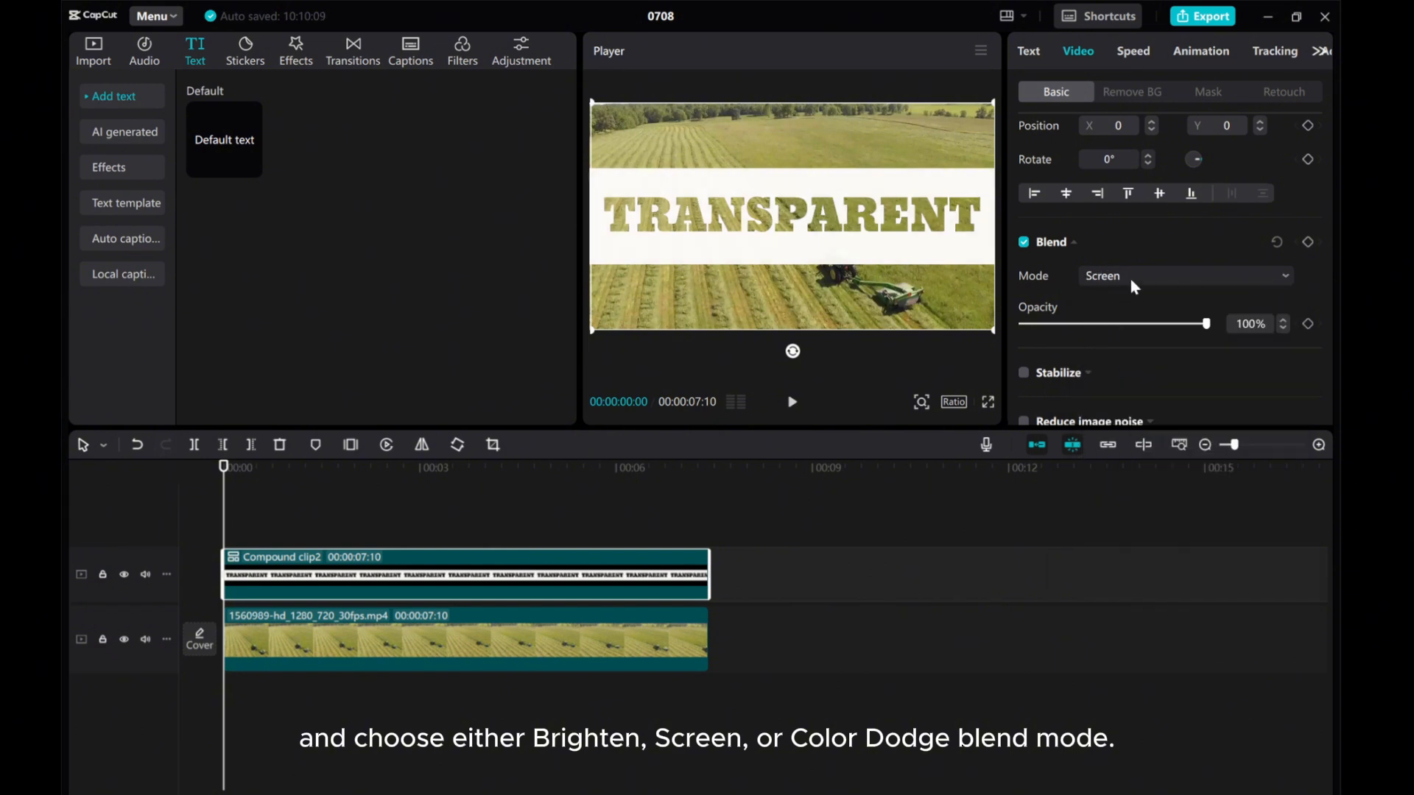
pyautogui.click(1183, 276)
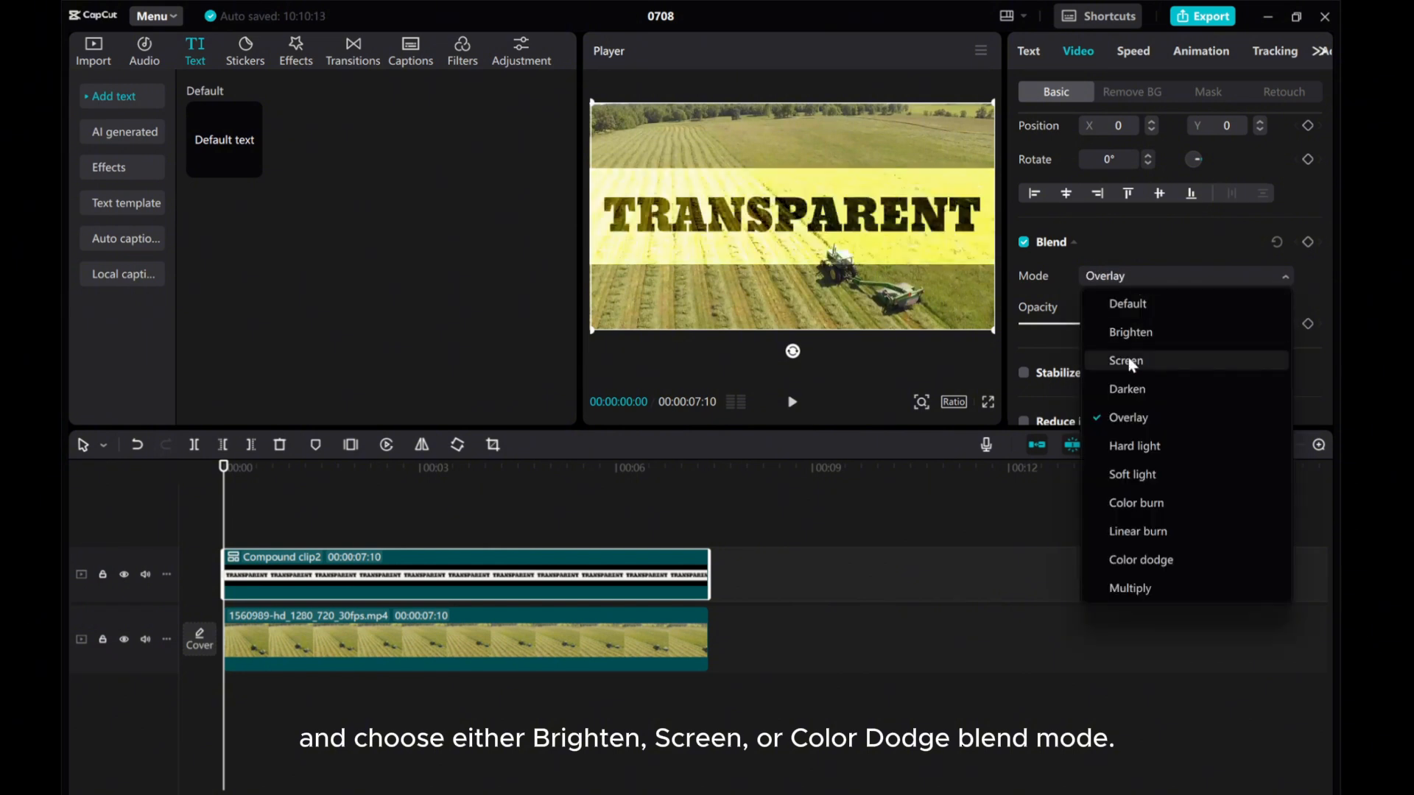
pyautogui.click(1135, 503)
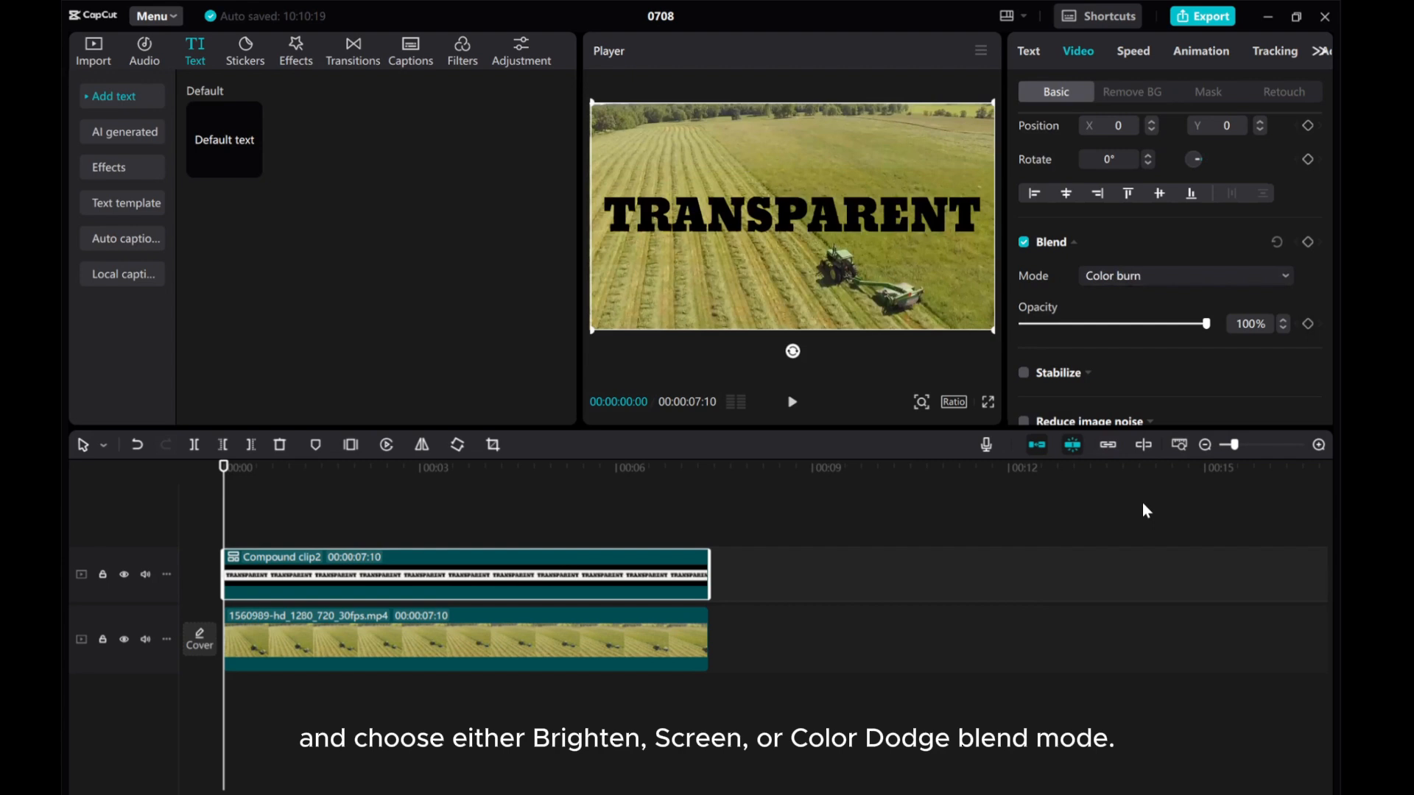
pyautogui.click(1184, 276)
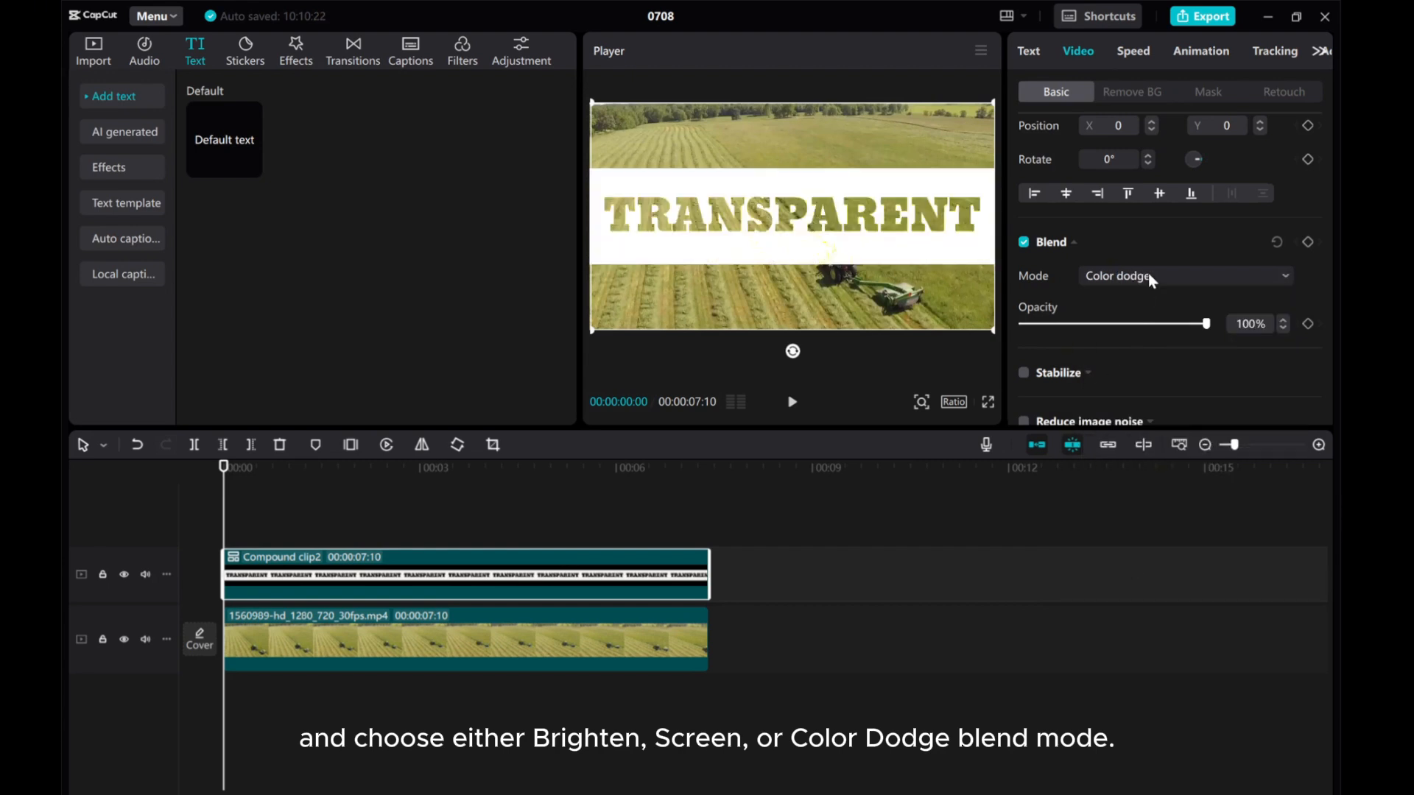
pyautogui.click(1184, 275)
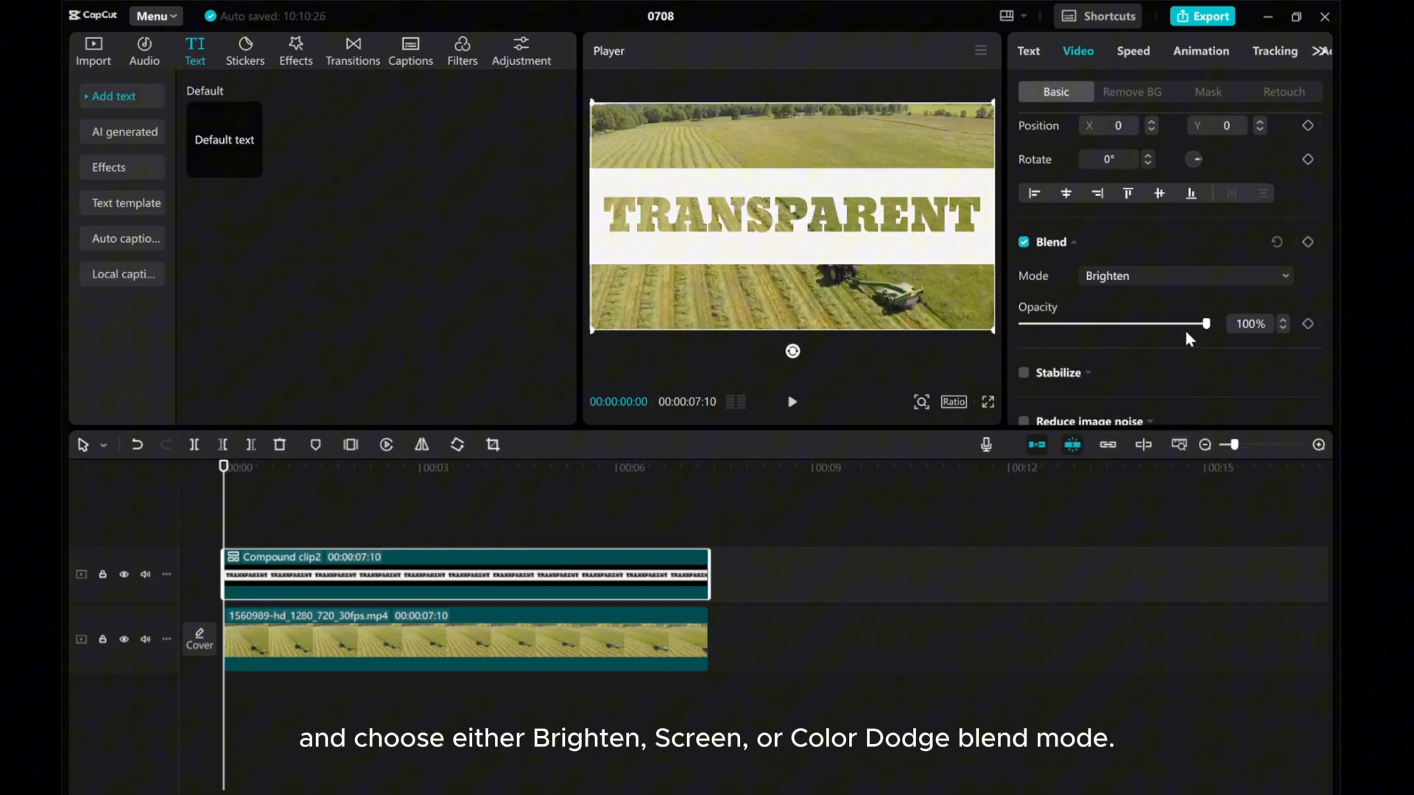
# - Set the compound clip's blend opacity to 93% and play the preview
pyautogui.moveTo(1205, 324); pyautogui.dragTo(1178, 324)
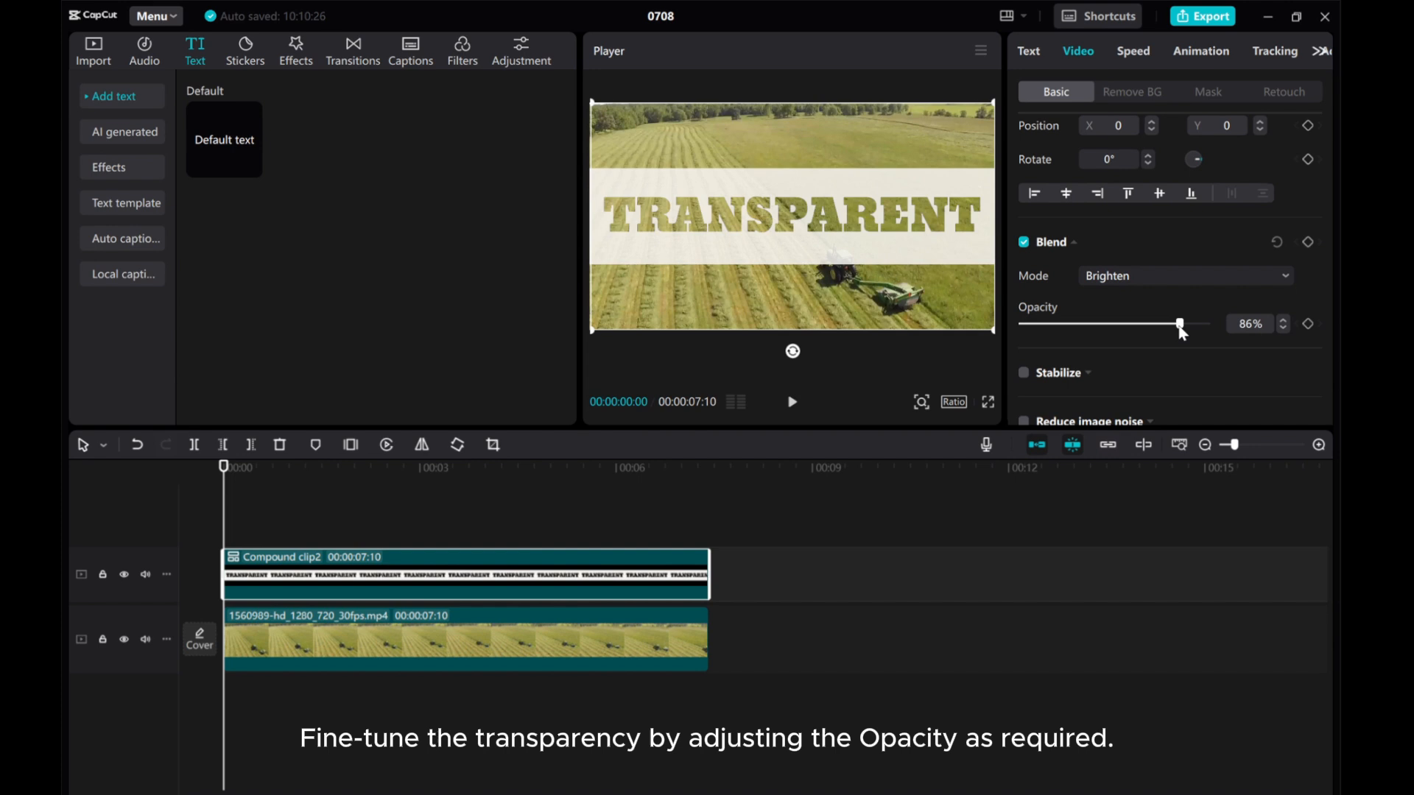
pyautogui.moveTo(1178, 324); pyautogui.dragTo(1188, 324)
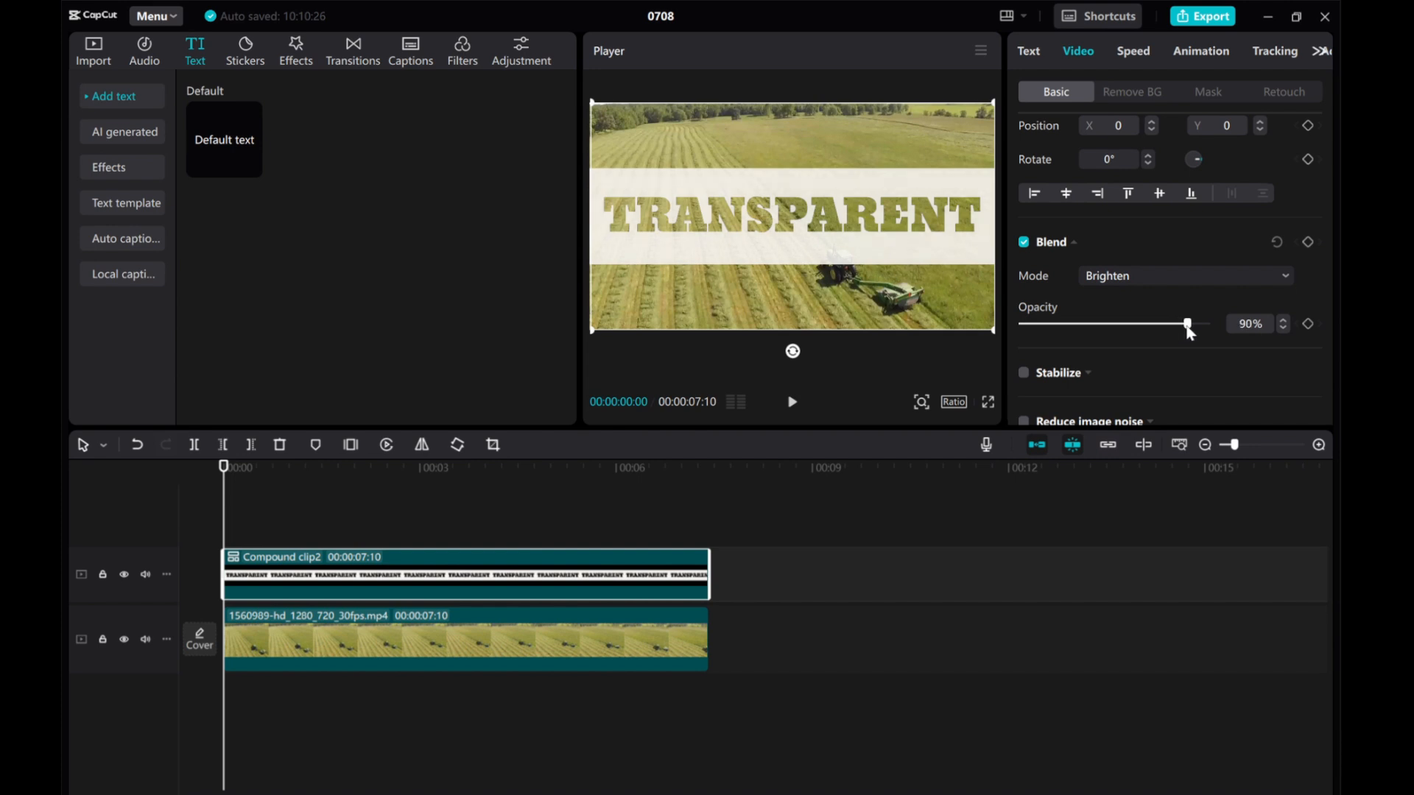
pyautogui.moveTo(1186, 325); pyautogui.dragTo(1192, 325)
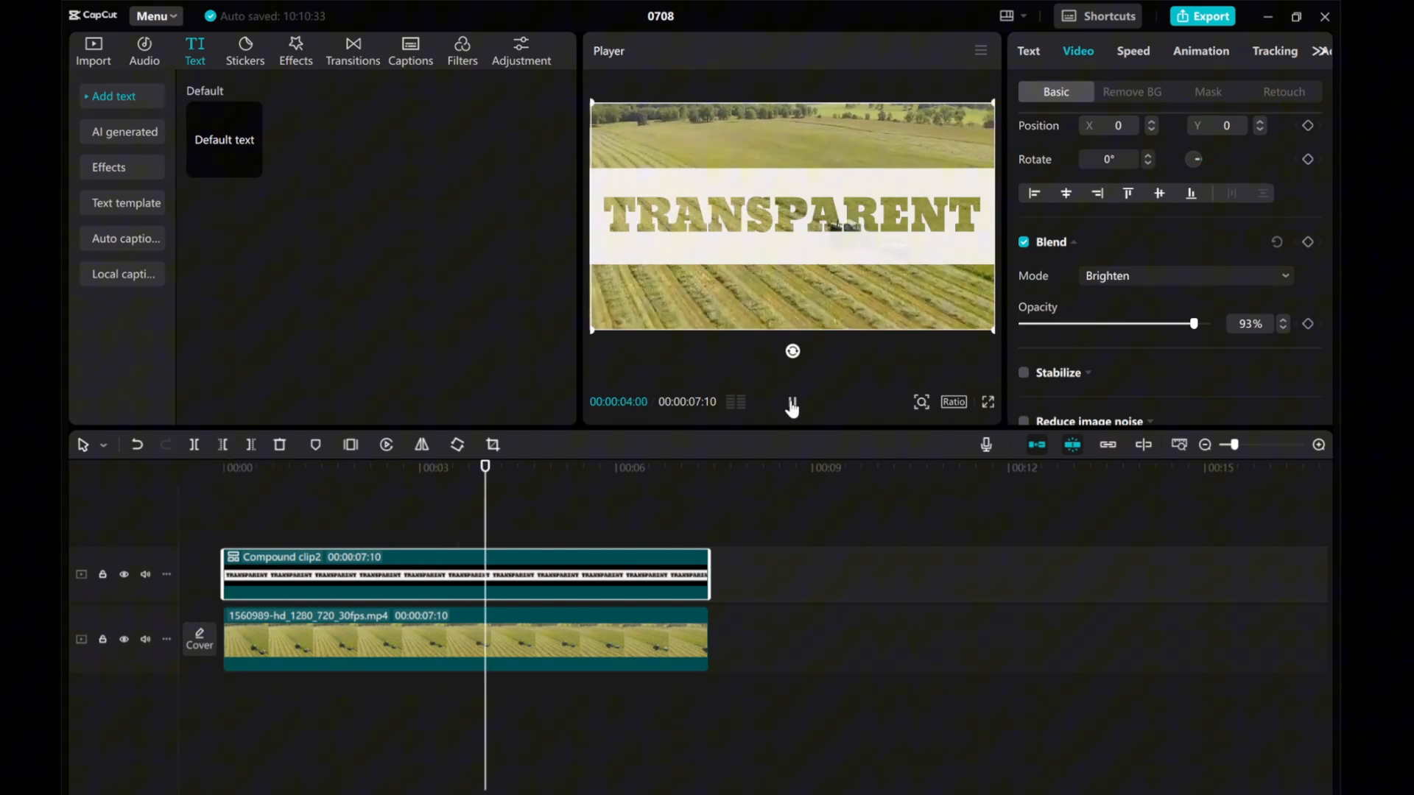
pyautogui.click(791, 403)
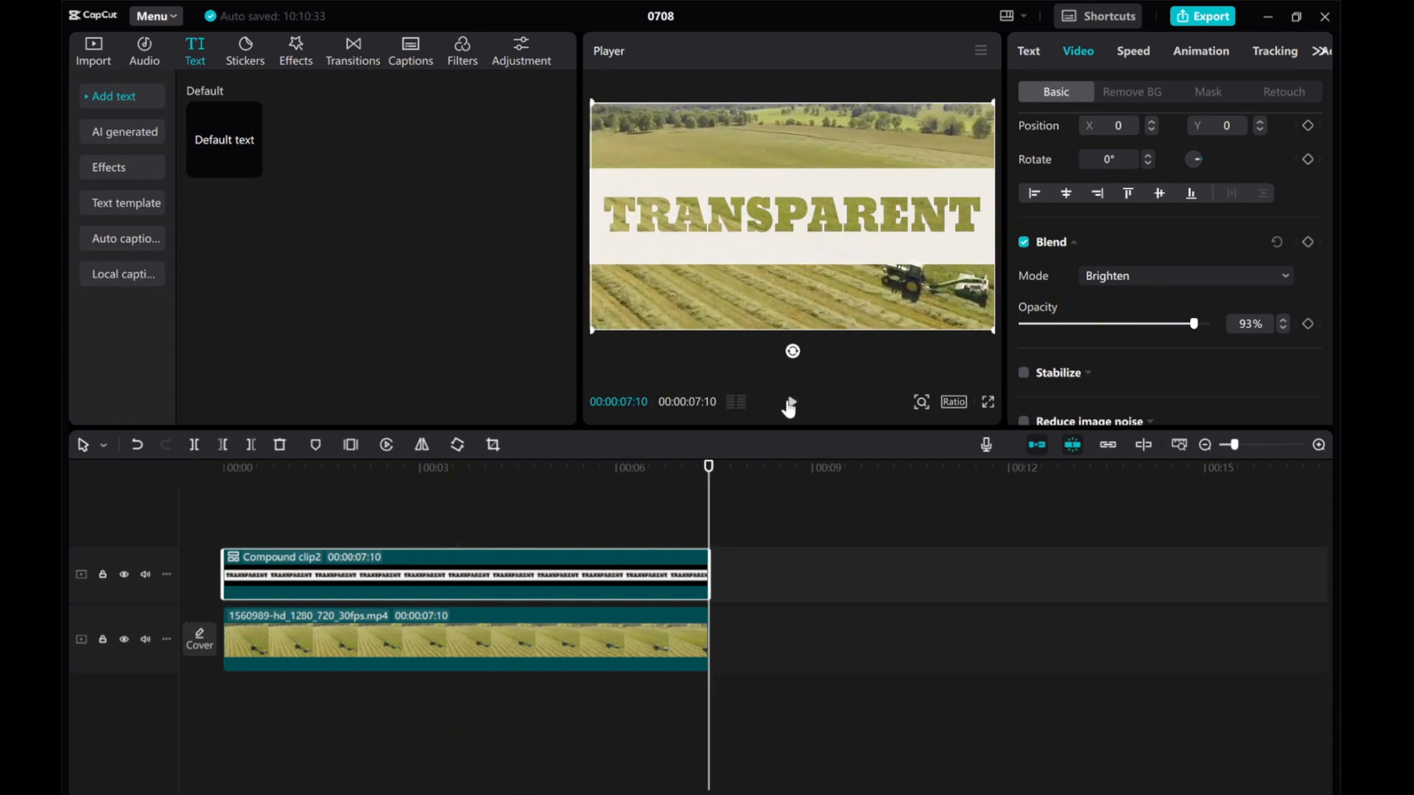